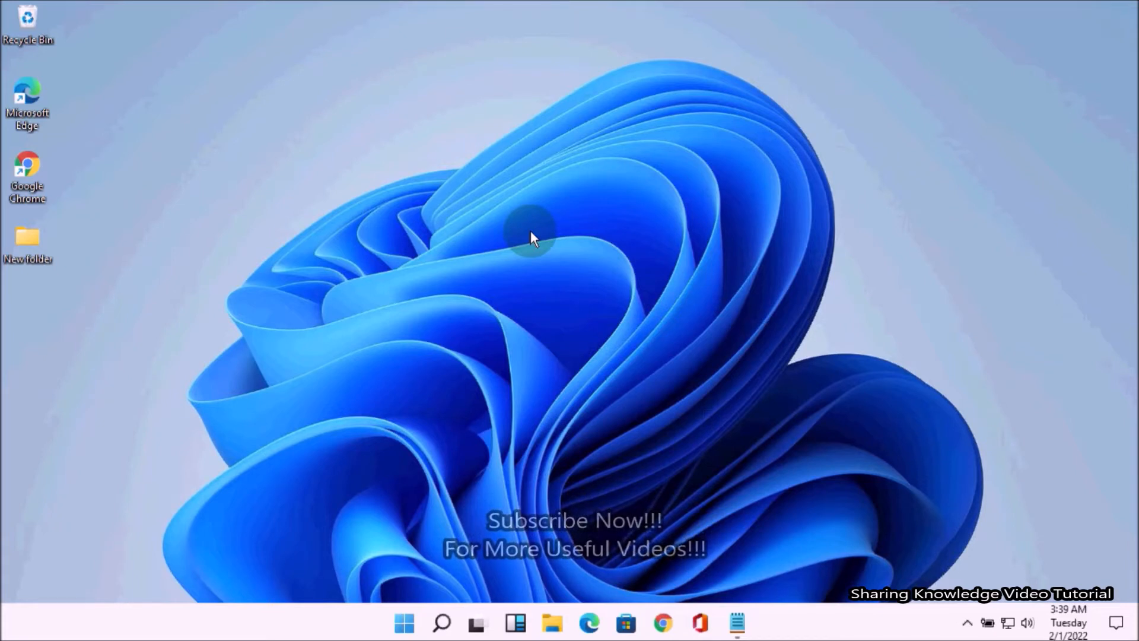
- Go to Update & Security > Recovery in Settings and restart into advanced startup
click(755, 622)
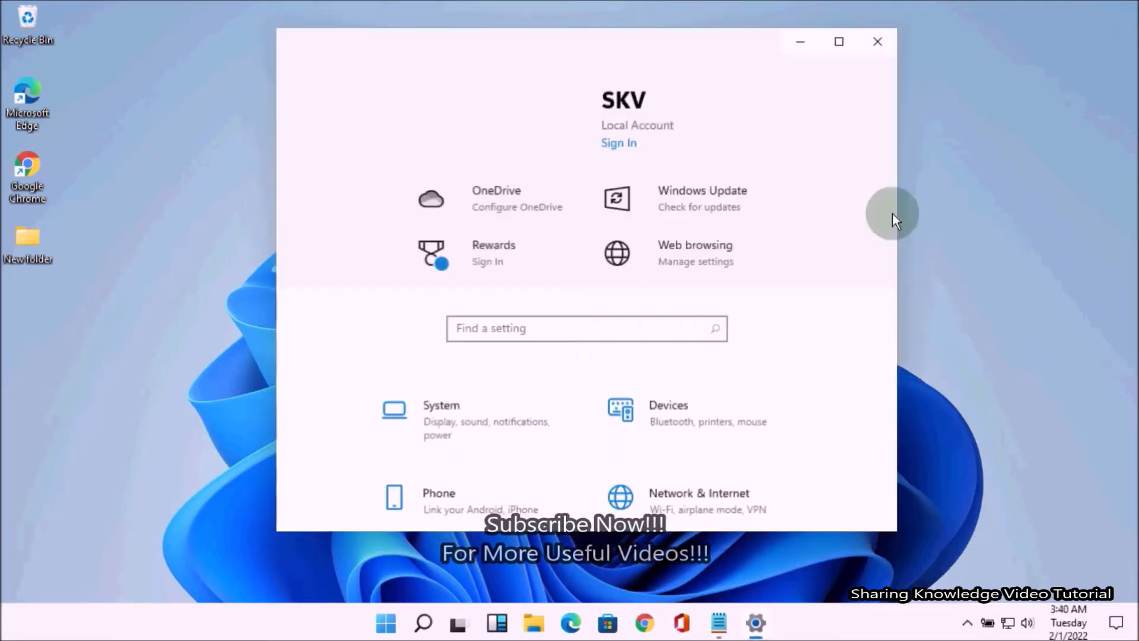
scroll(down, 3)
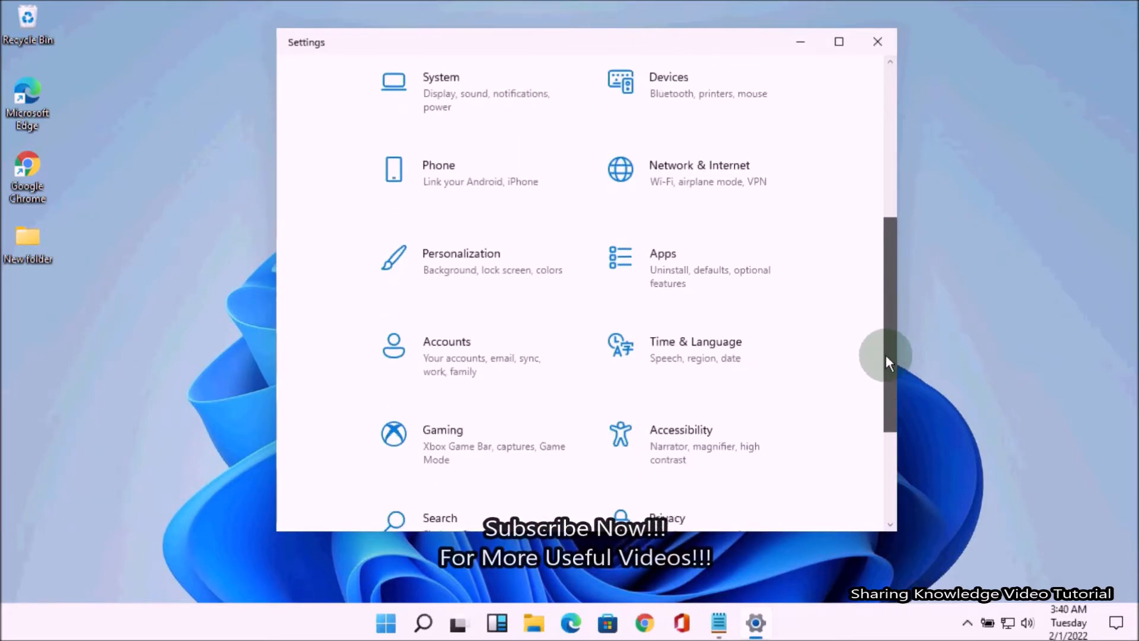
scroll(down, 3)
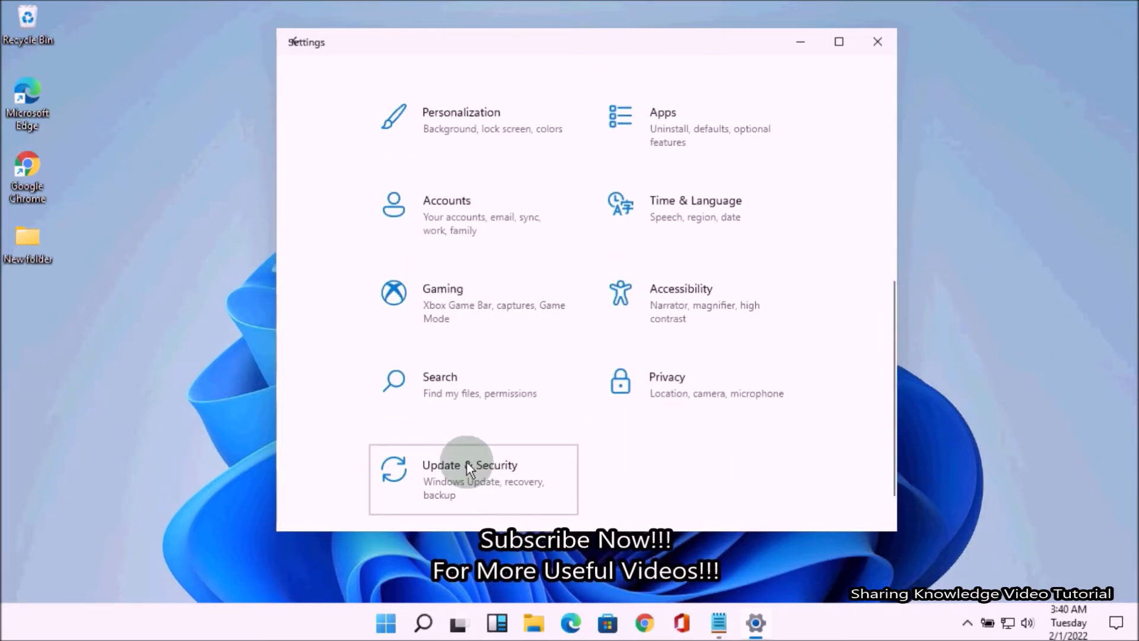
click(469, 470)
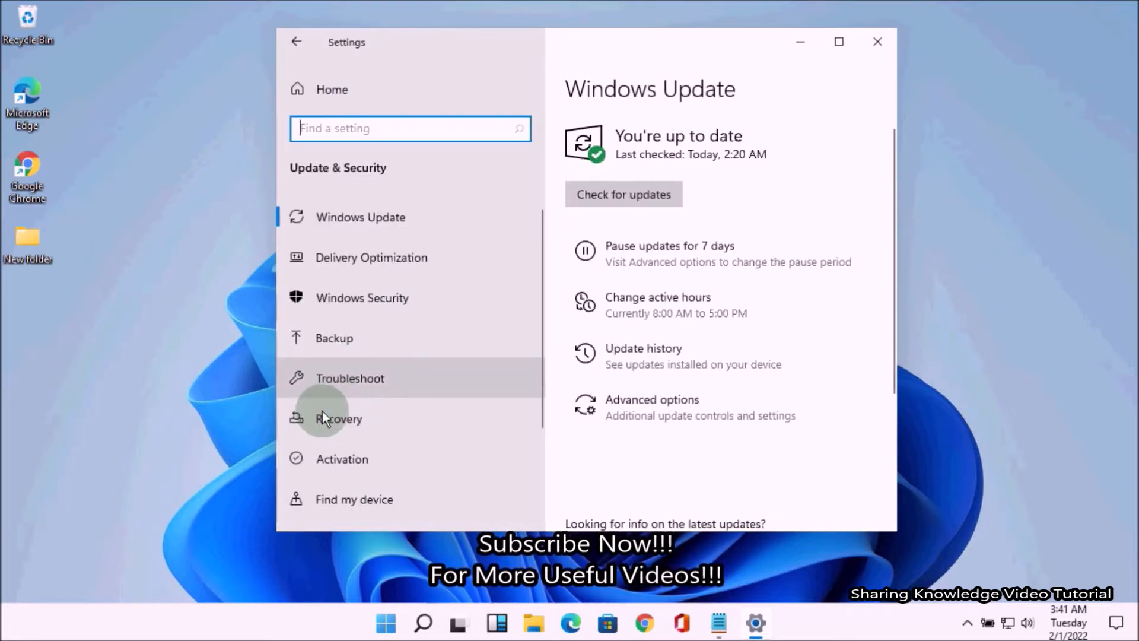
click(337, 418)
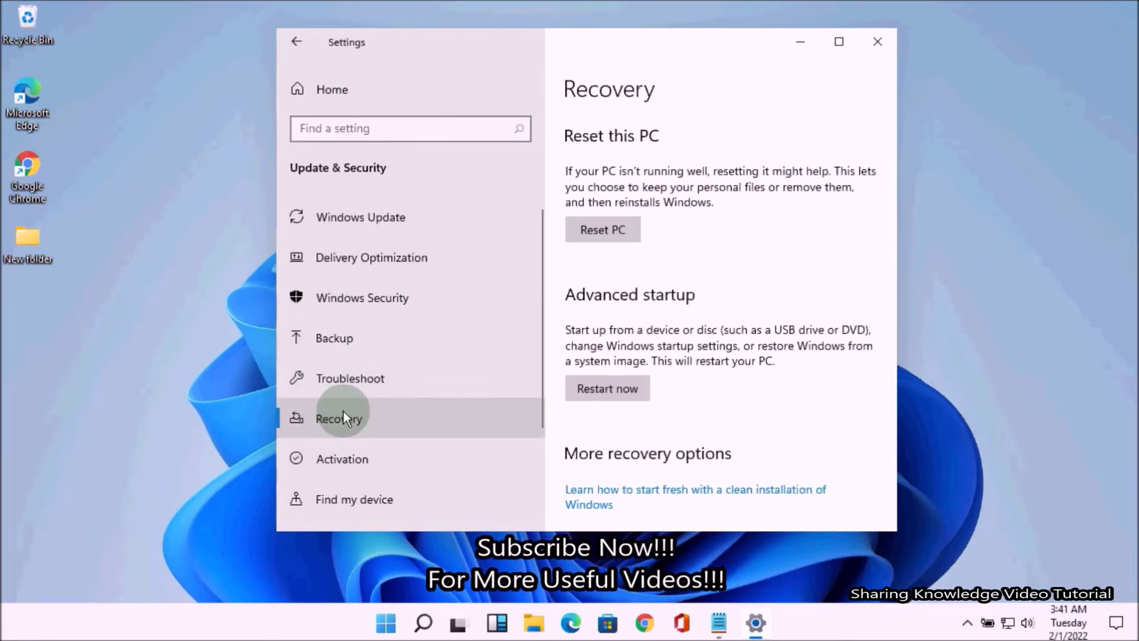
click(607, 388)
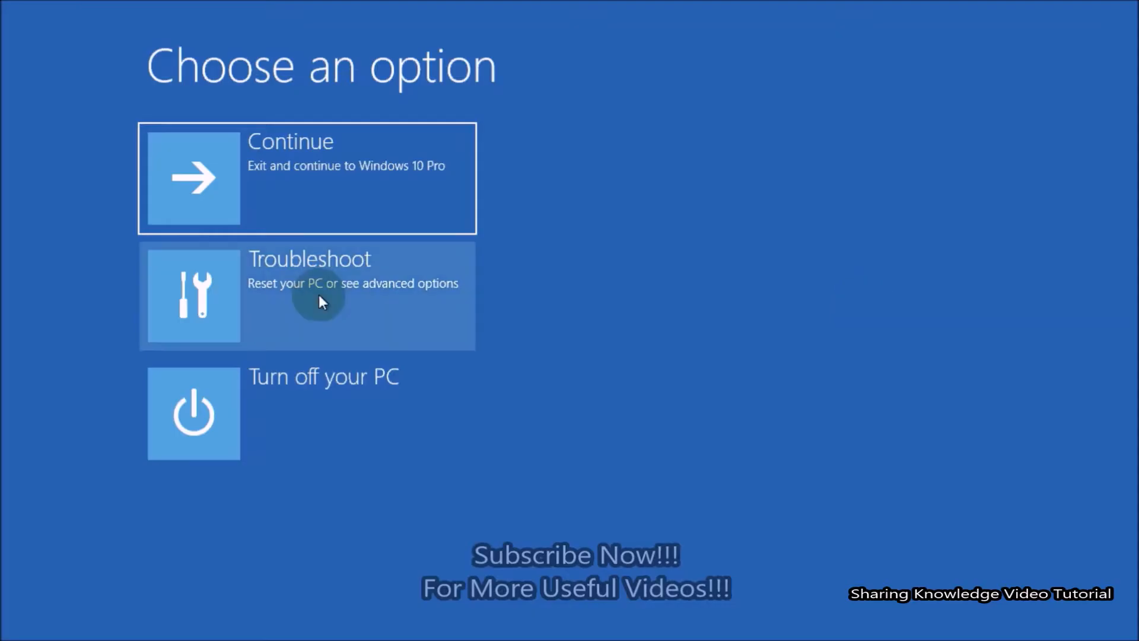
- View Troubleshoot's Advanced options in the recovery environment, then go back
click(321, 298)
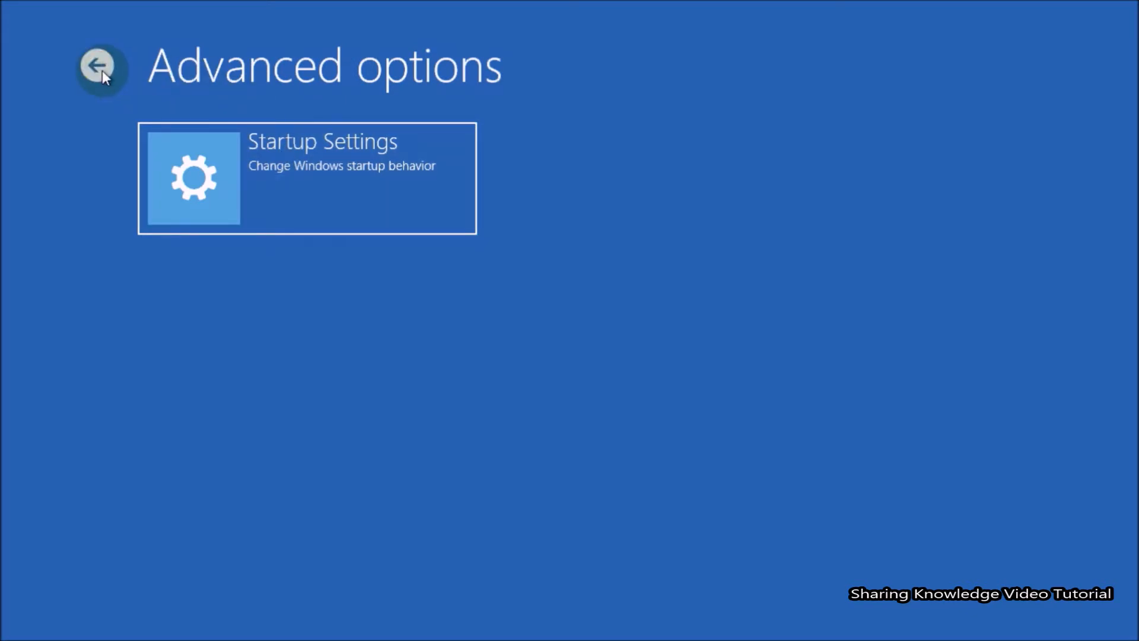
click(101, 65)
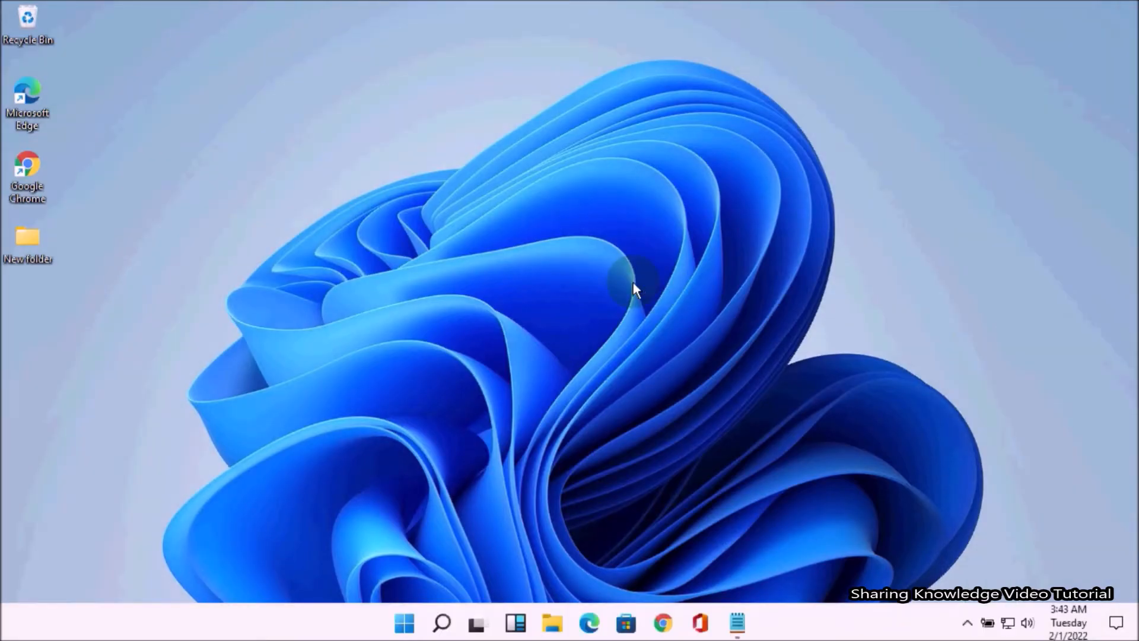
mouse_move(443, 616)
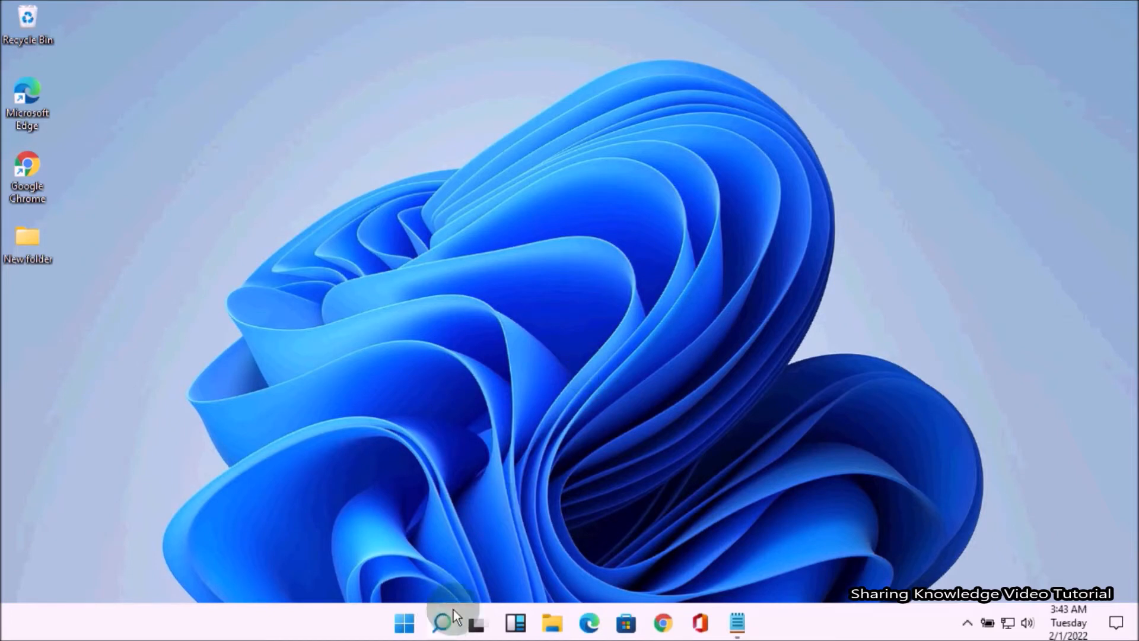
- Search for cmd and launch Command Prompt as administrator
click(444, 621)
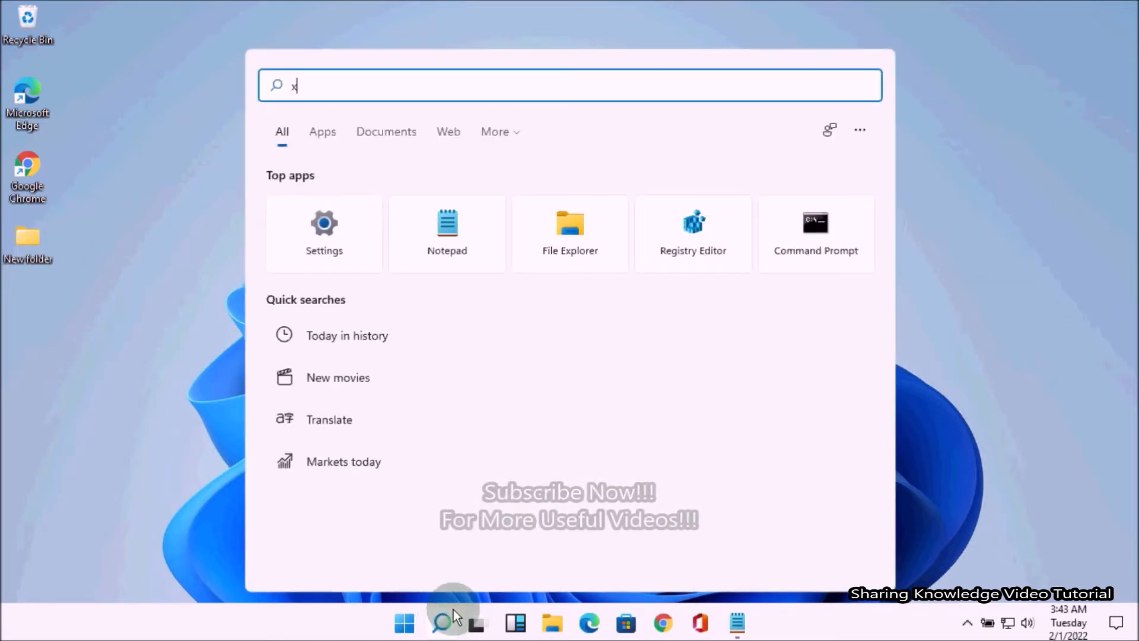
text(md)
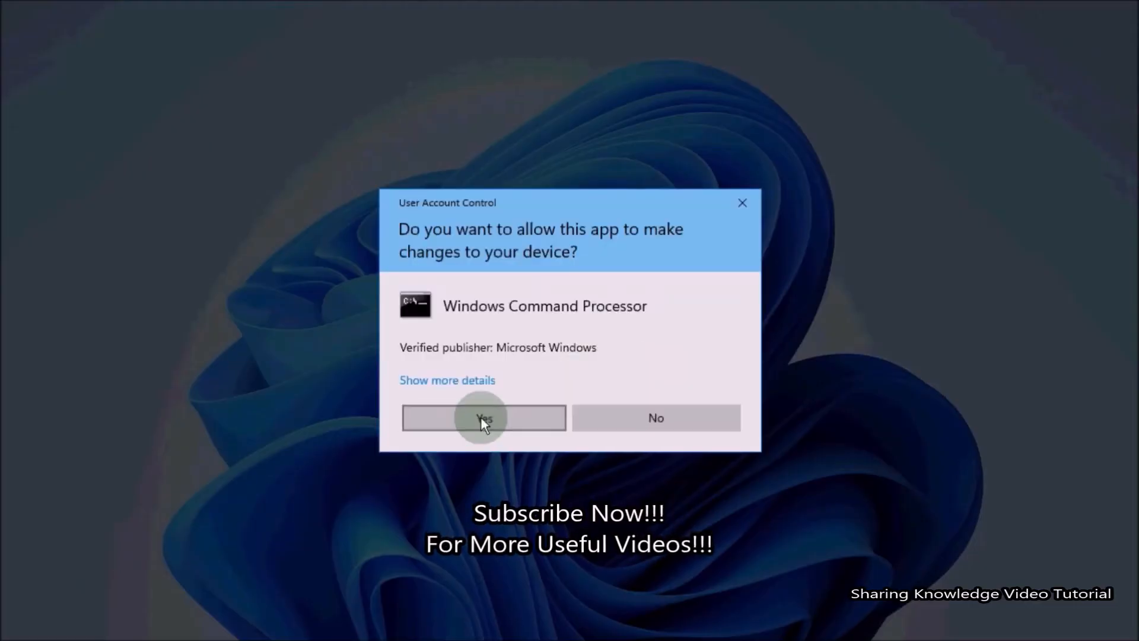
click(483, 418)
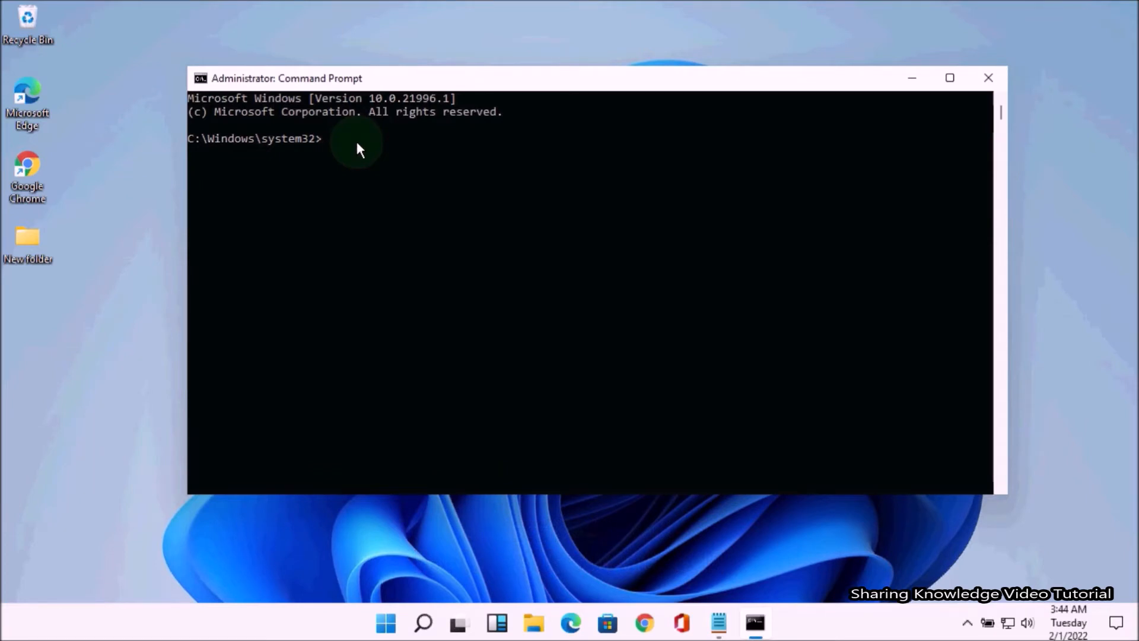
- Run reagentc /info, which shows Windows RE status Disabled
text(reagentc /info)
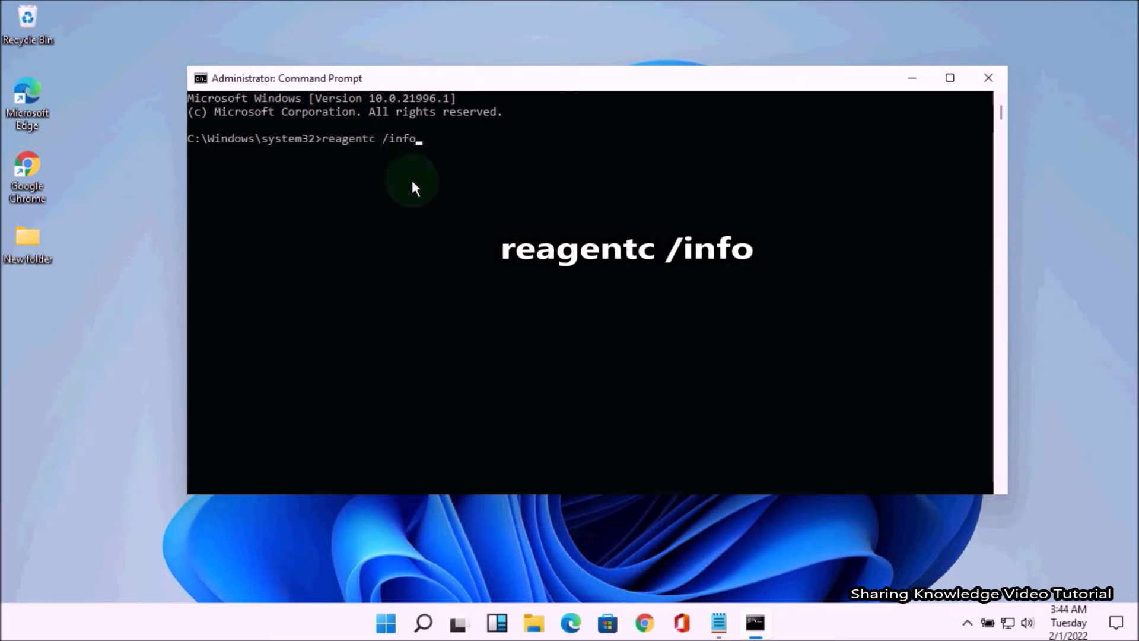
mouse_move(415, 194)
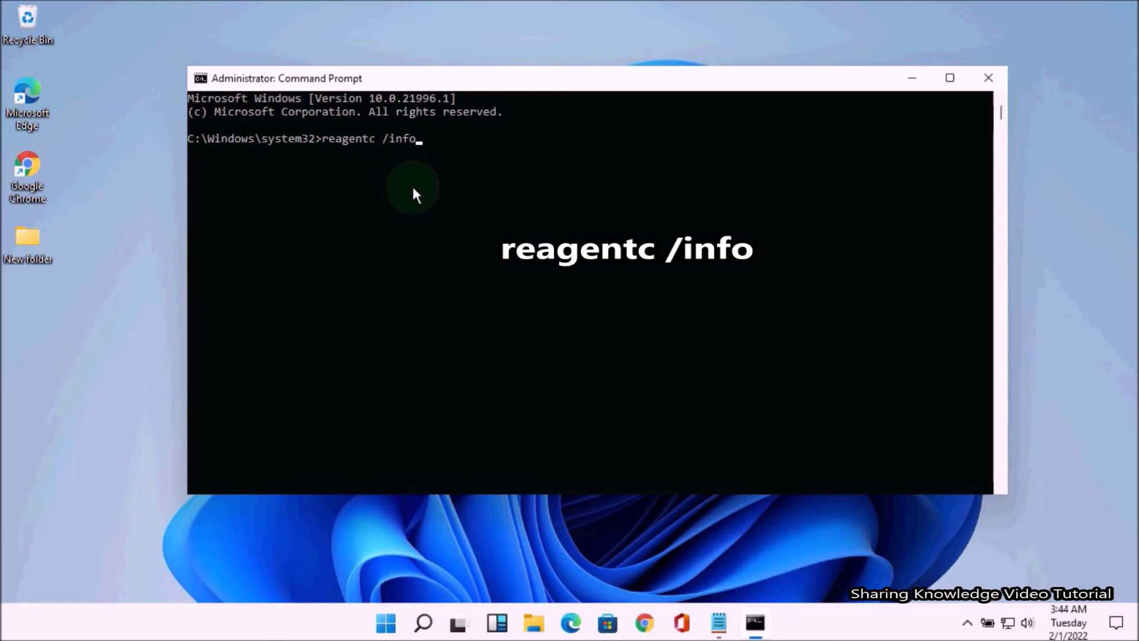
key(Enter)
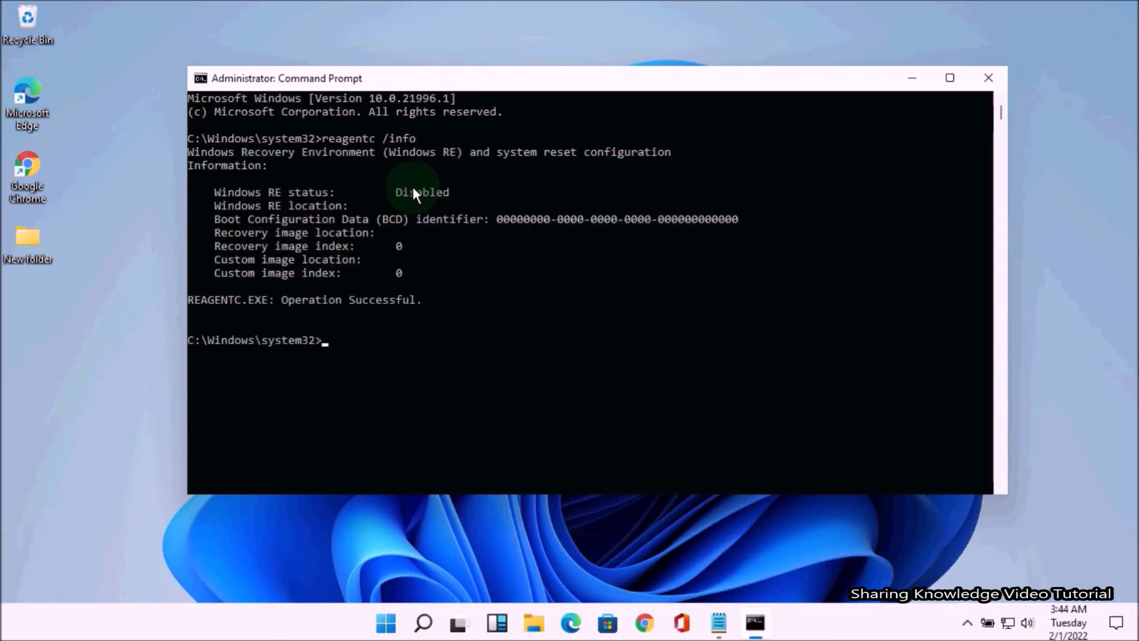
mouse_move(570, 171)
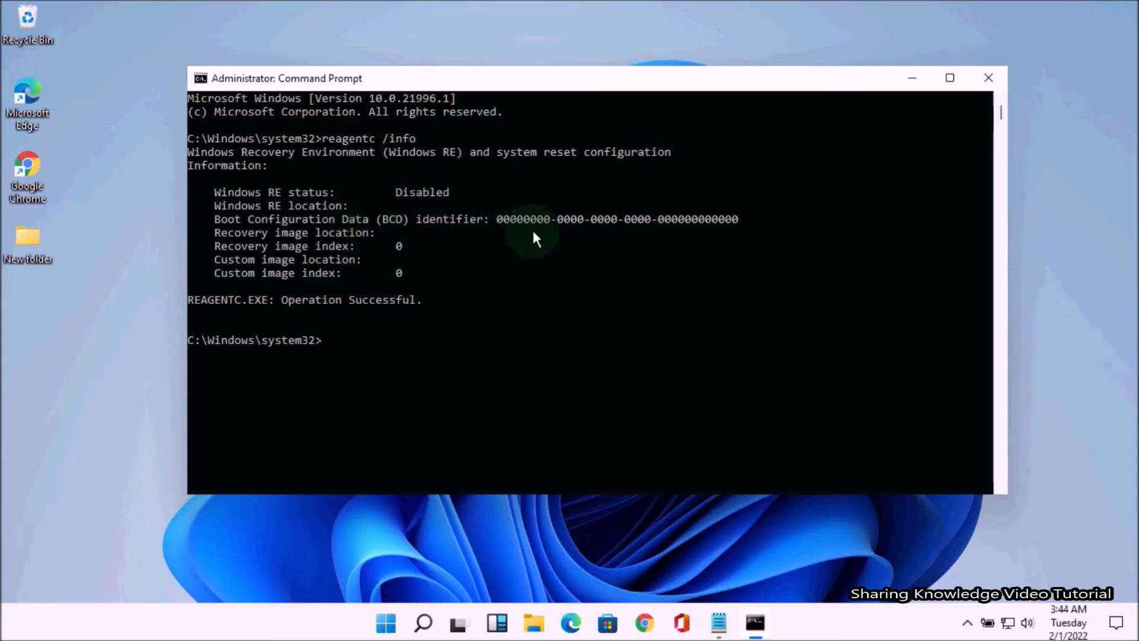
mouse_move(696, 448)
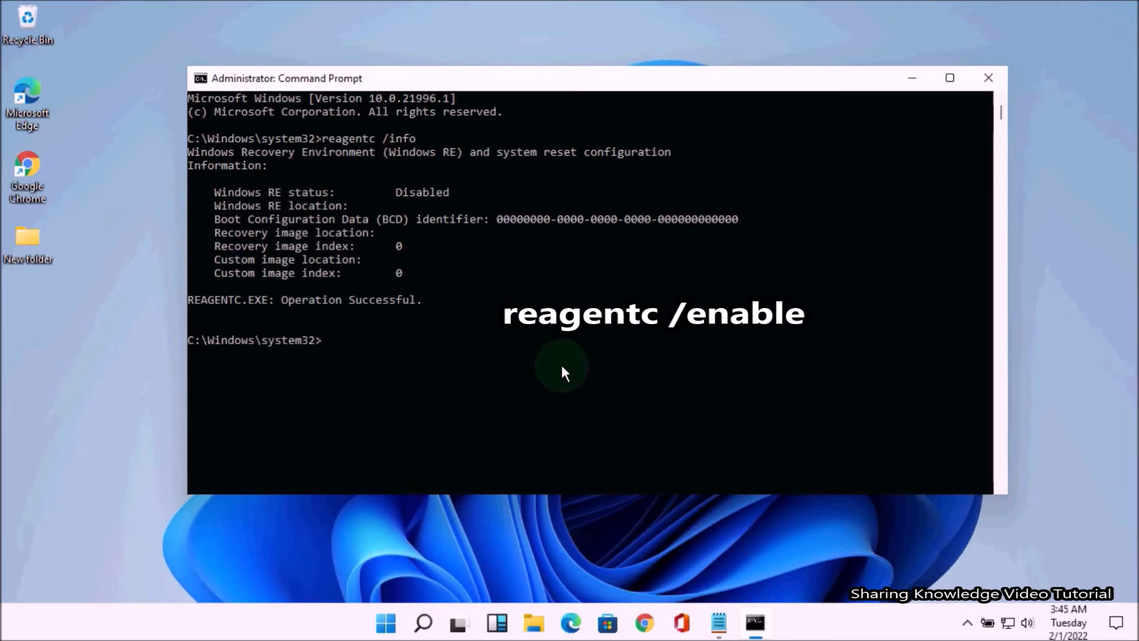
- Run reagentc /enable until it reports Operation Successful
text(reagentc /enable)
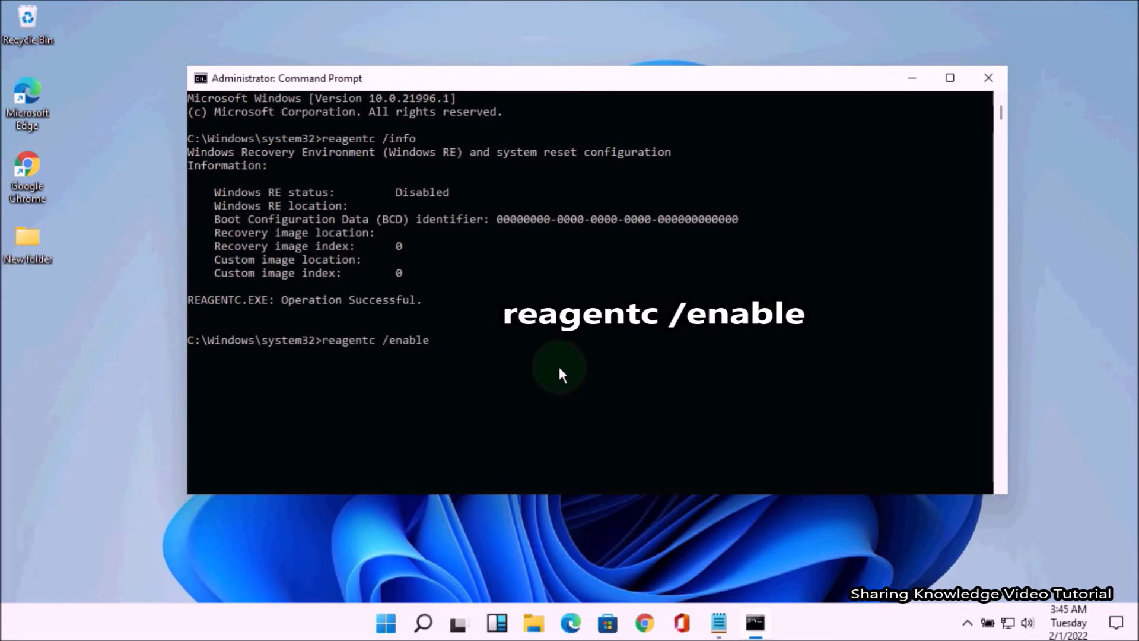
key(Enter)
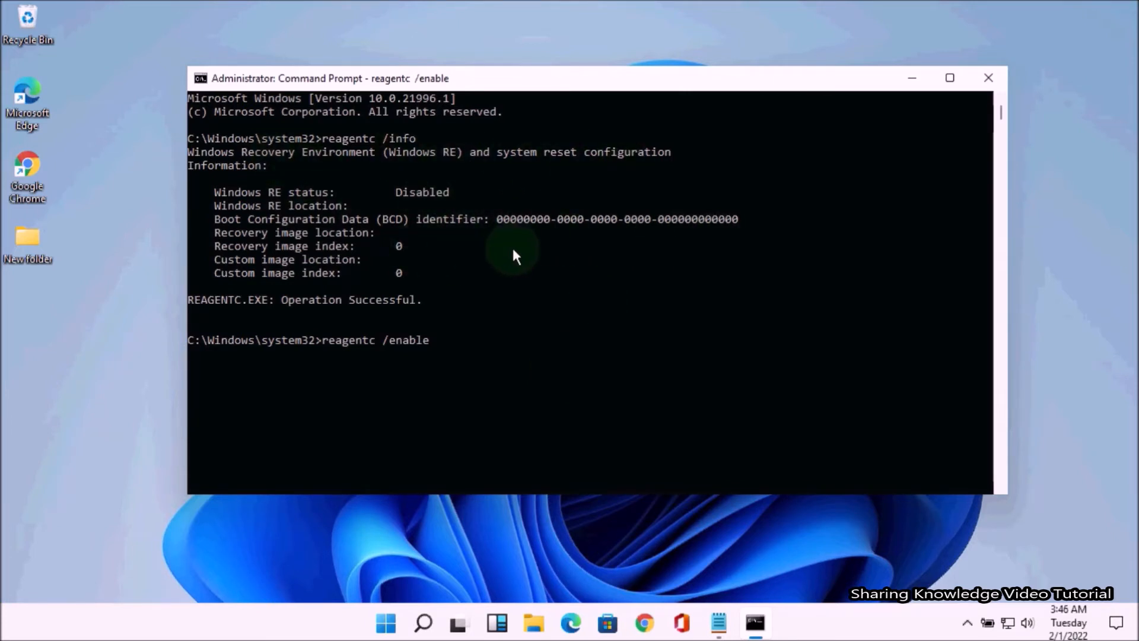
key(Enter)
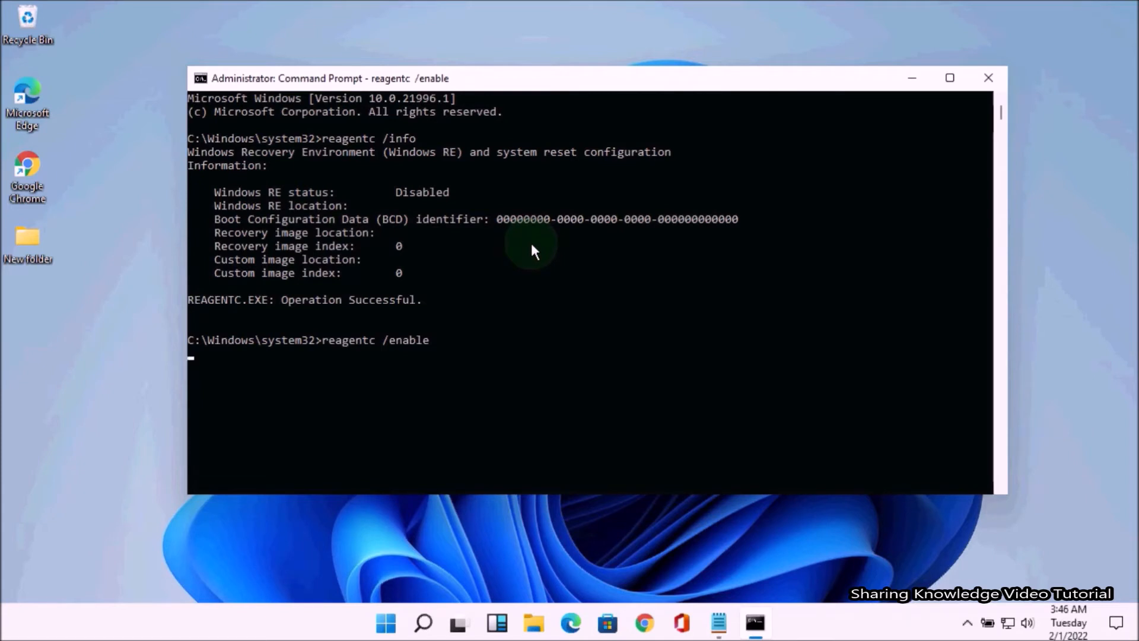
mouse_move(628, 305)
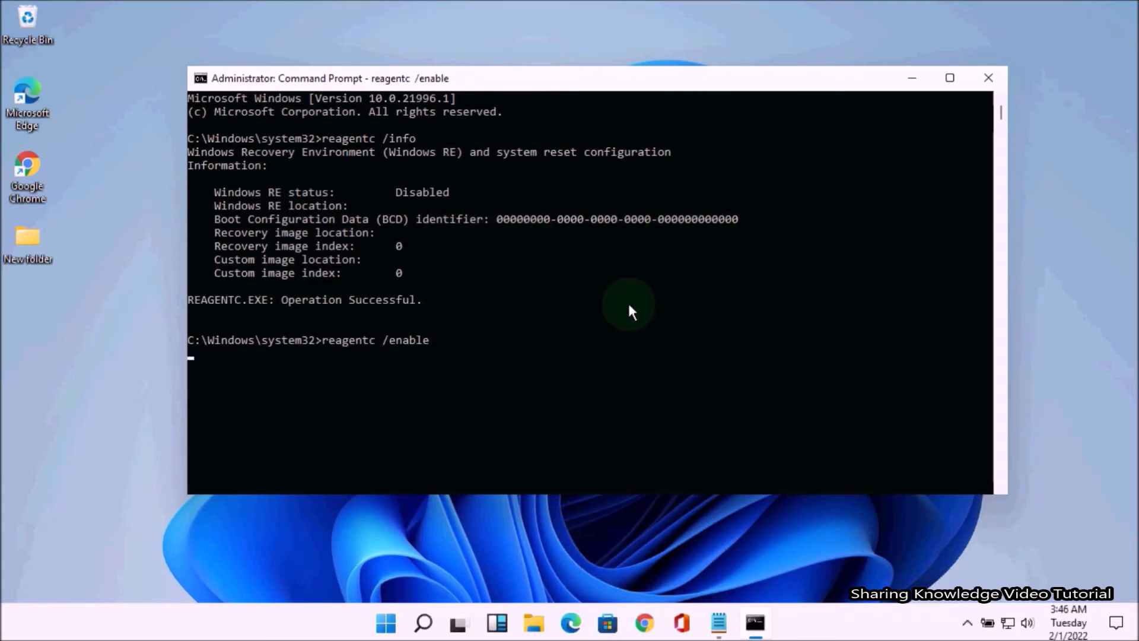
key(enter)
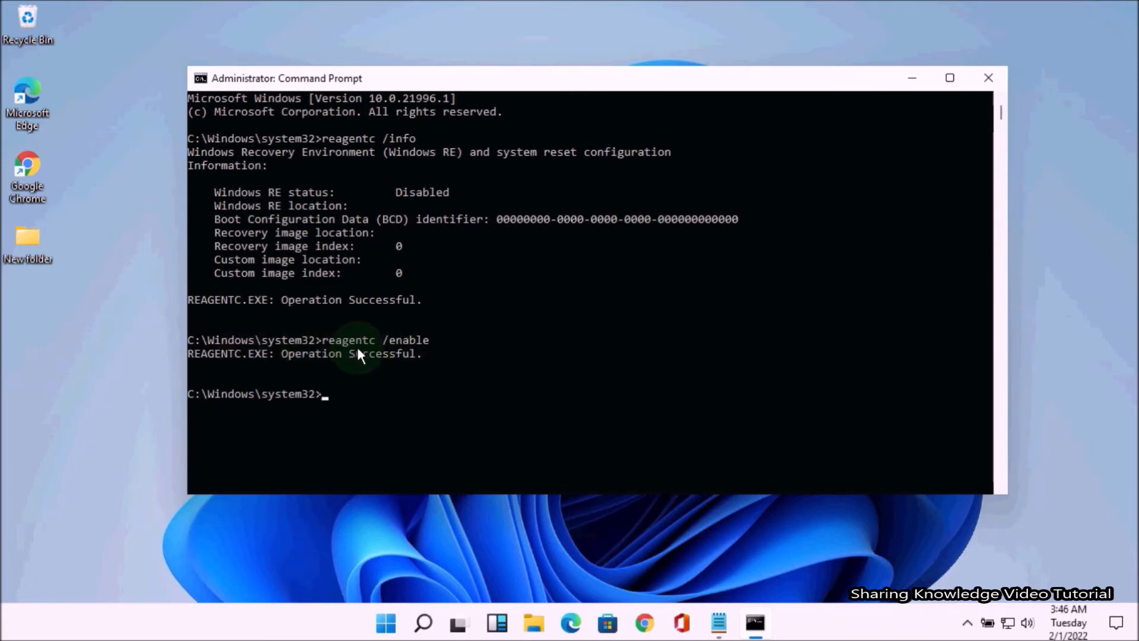
- Run reagentc /info again to confirm Windows RE status is Enabled
text(reagentc /info)
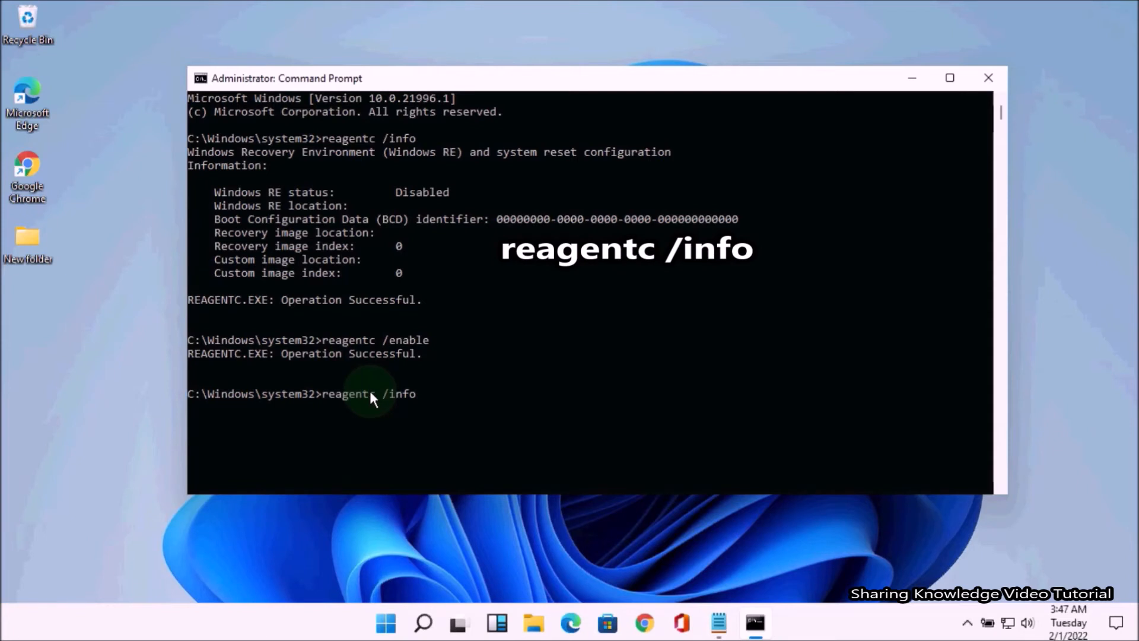
key(Enter)
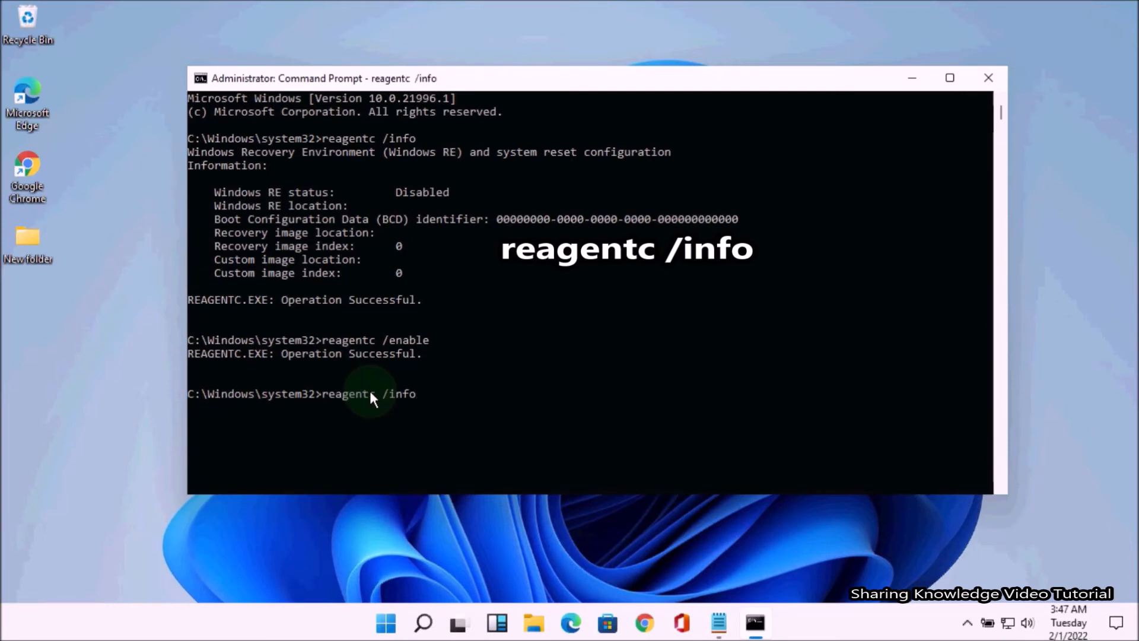
key(Enter)
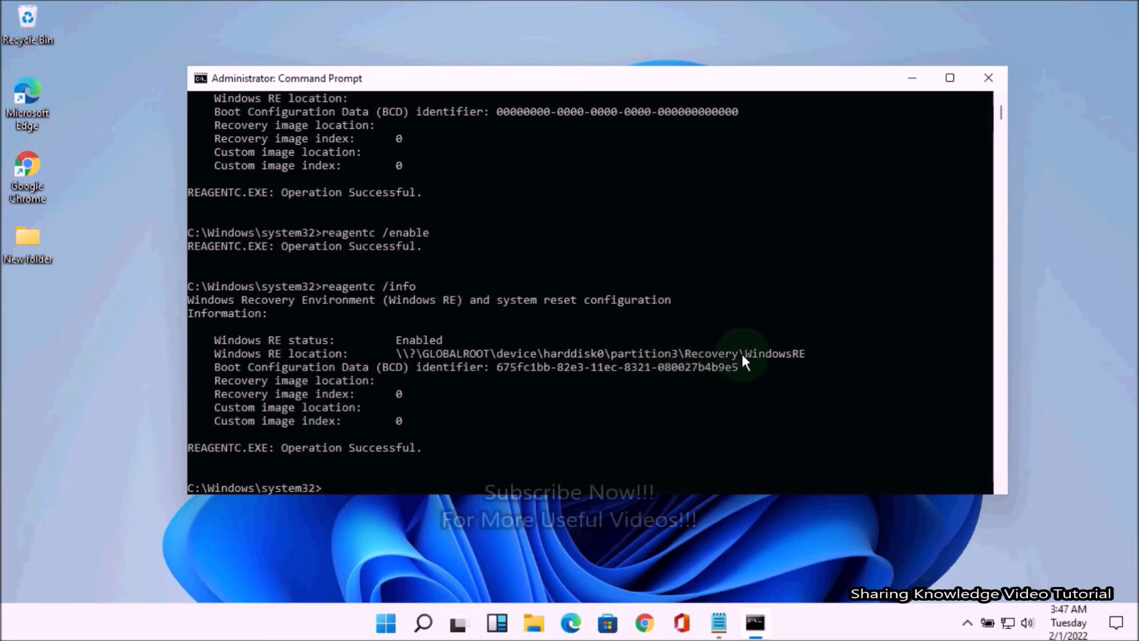
mouse_move(437, 355)
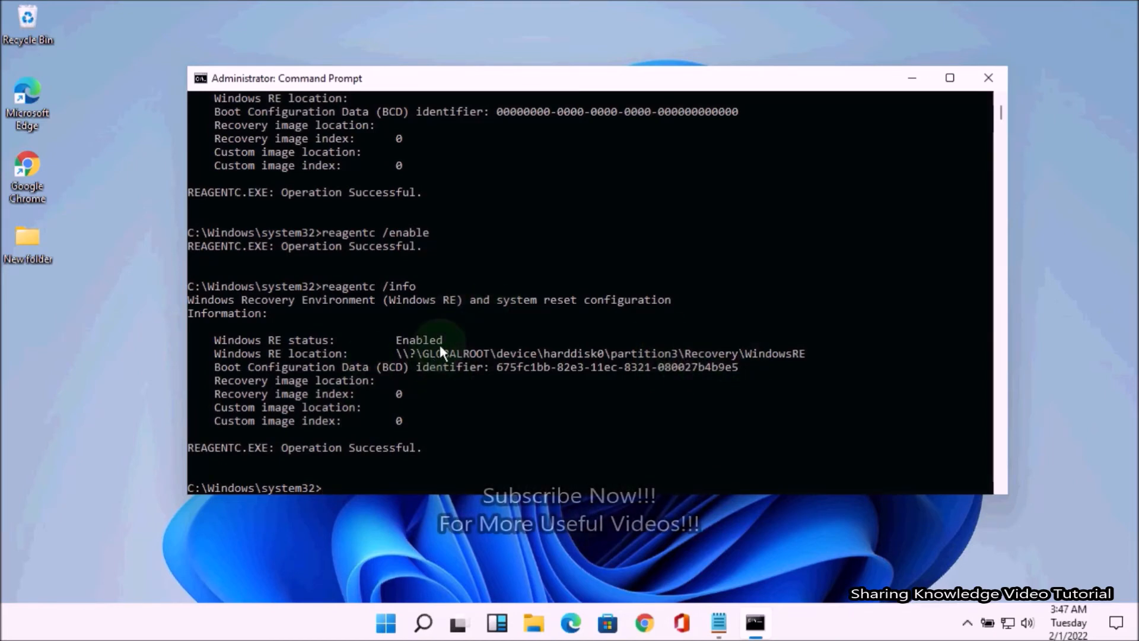
click(988, 78)
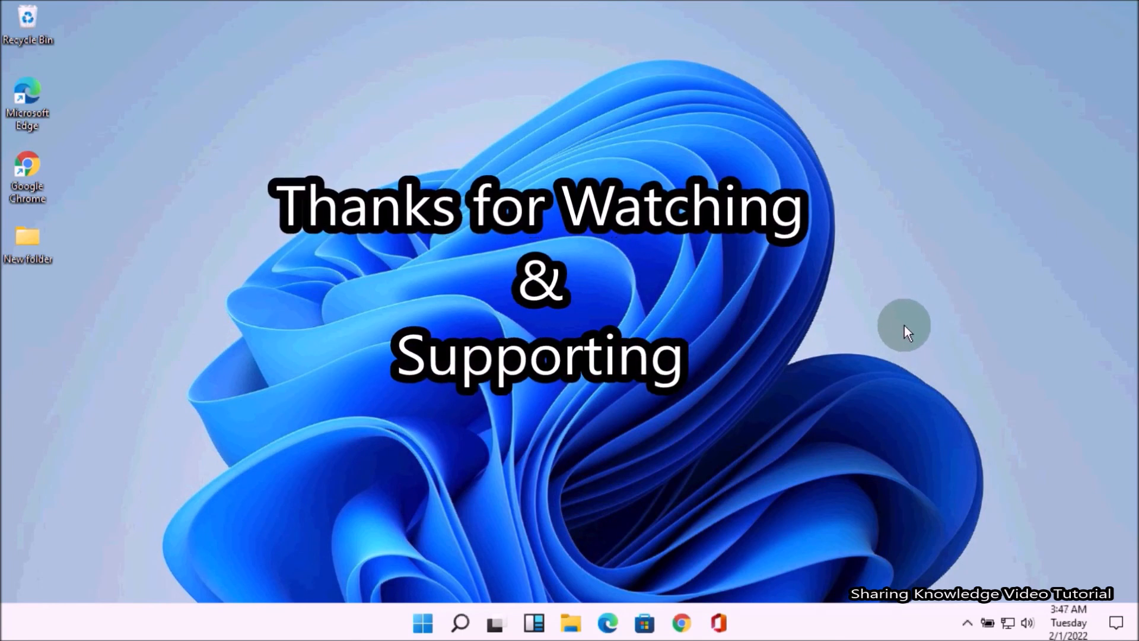
mouse_move(938, 321)
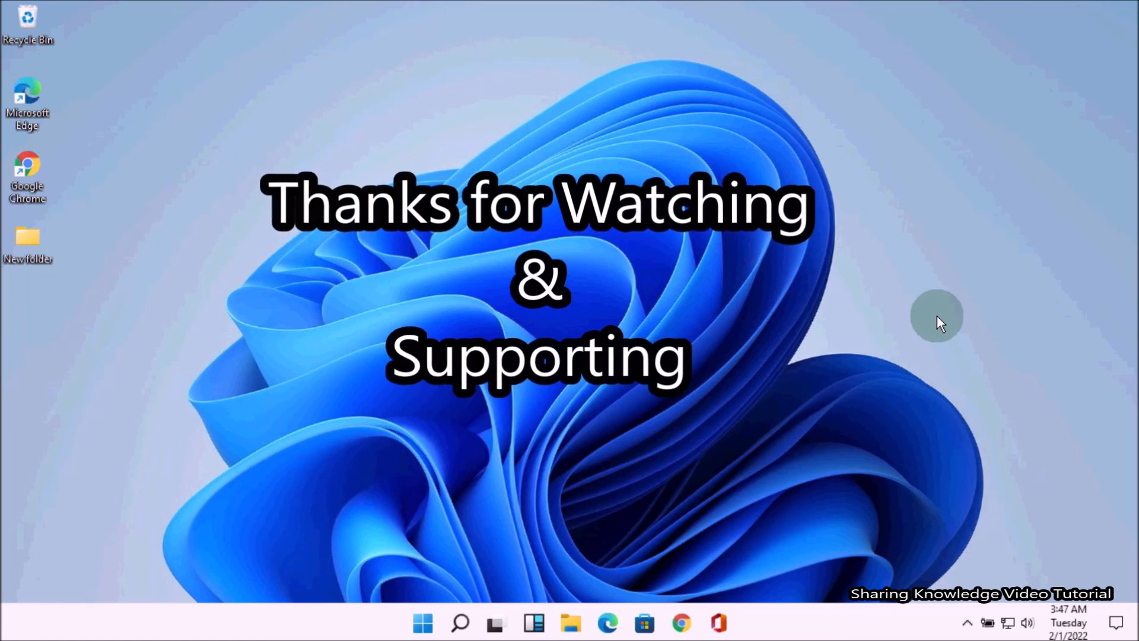